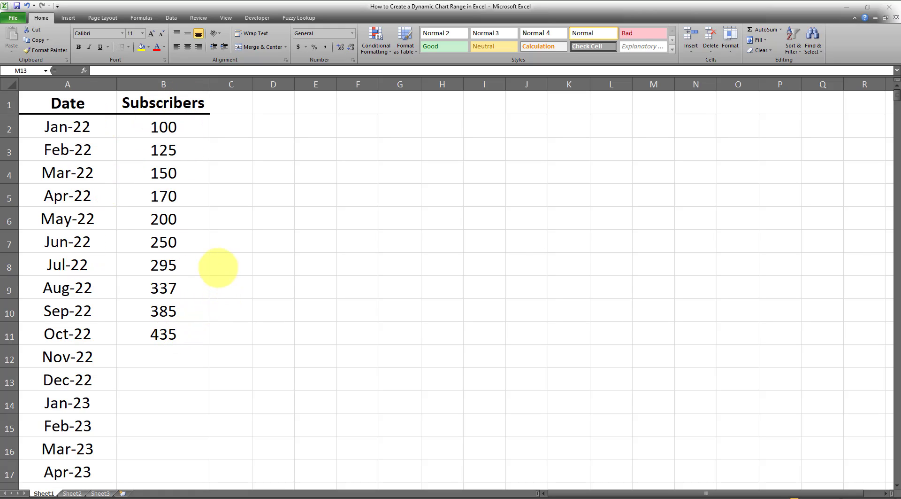
mouse_move(194, 293)
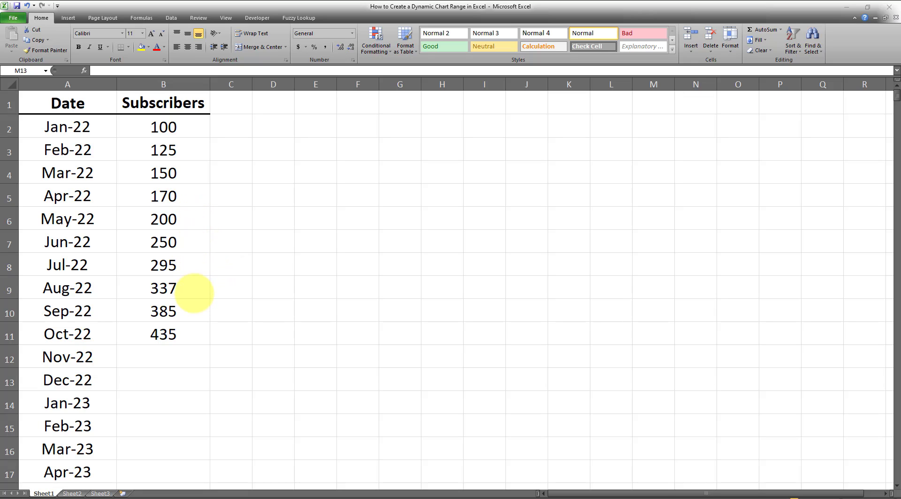
mouse_move(180, 288)
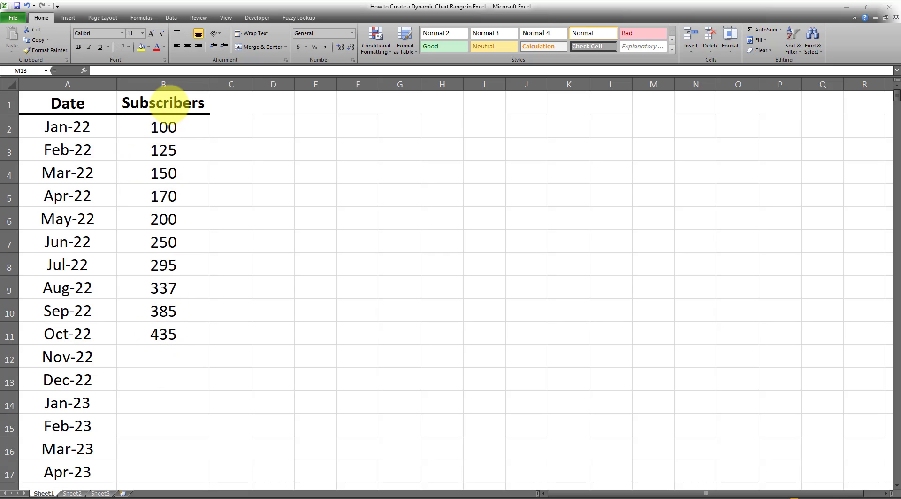
mouse_move(159, 358)
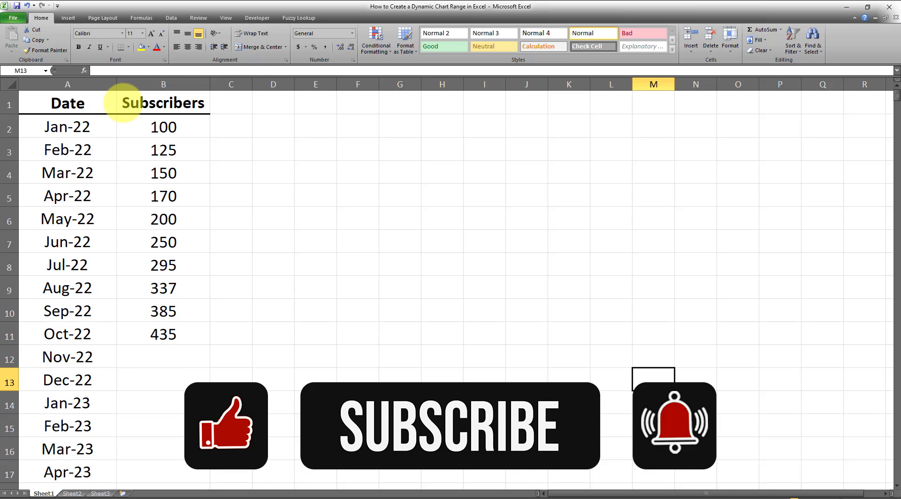
Preview the available line chart types before selecting any data
click(69, 18)
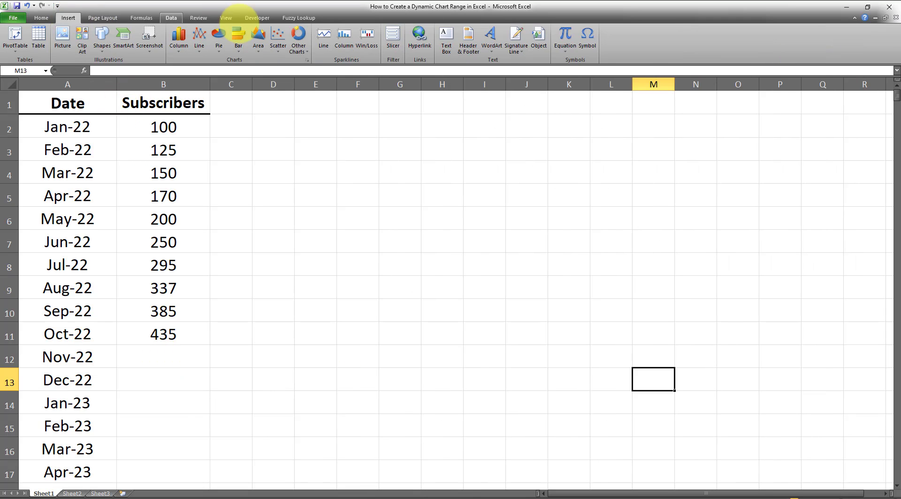
click(199, 35)
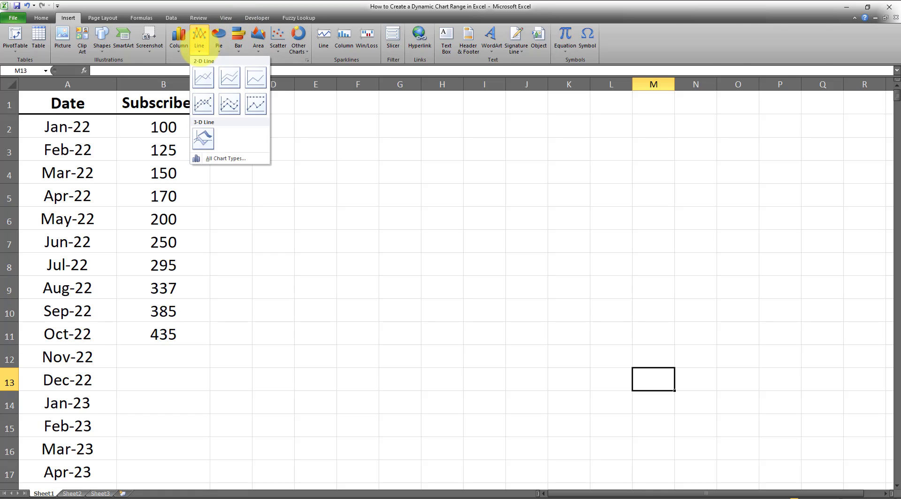
click(68, 17)
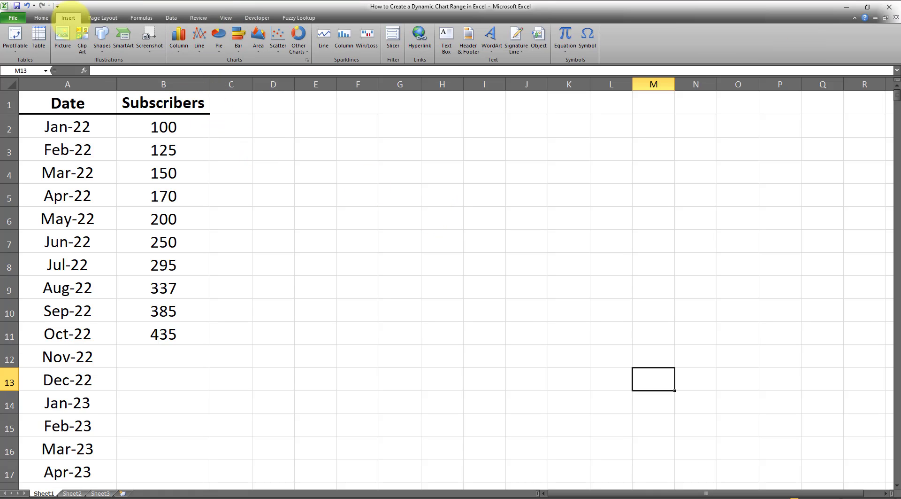
Chart the A1:B11 Date and Subscribers data as a line chart with markers
drag(68, 102, 164, 334)
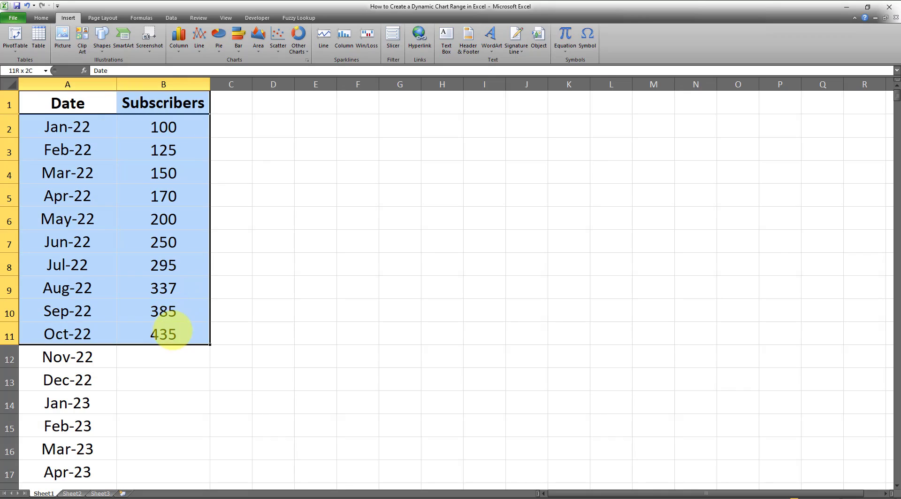
click(199, 34)
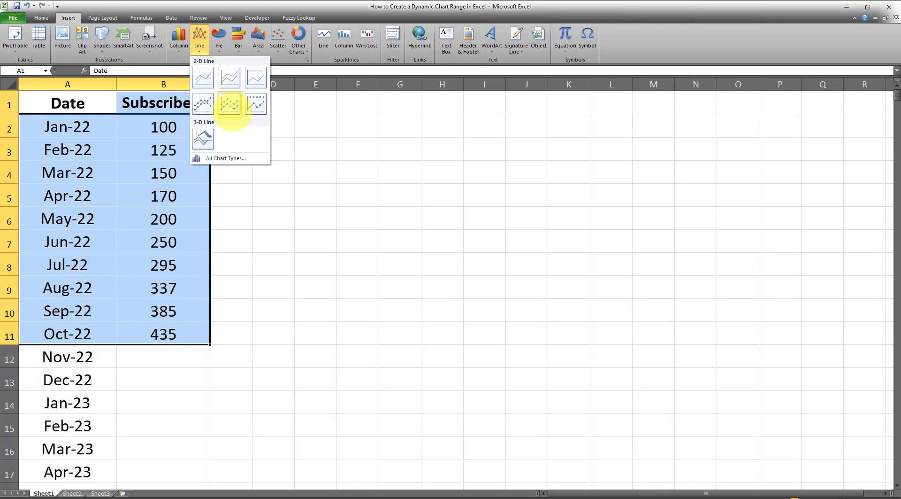
click(229, 104)
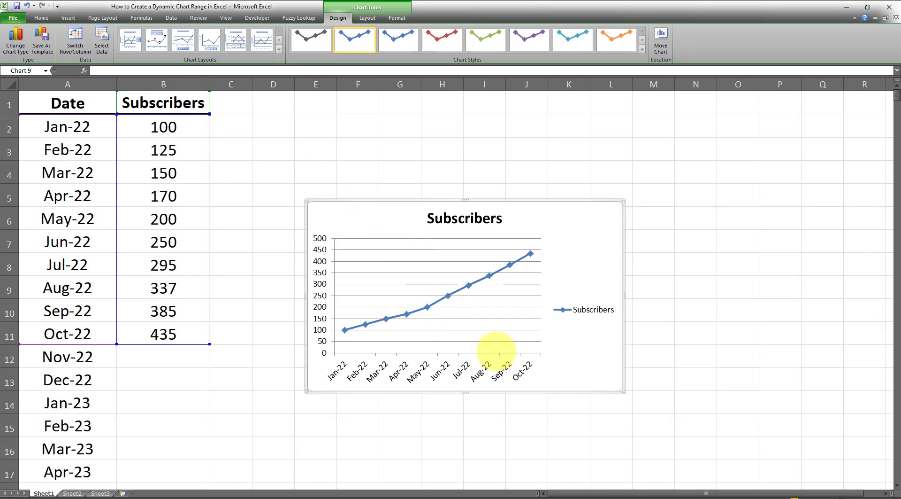
mouse_move(663, 276)
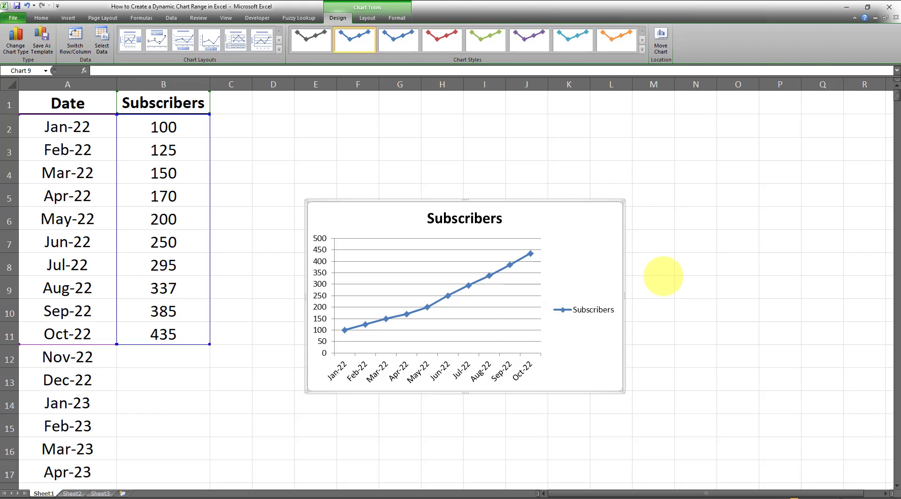
Enter 500 subscribers for Nov-22 in B12 below the charted data
click(653, 287)
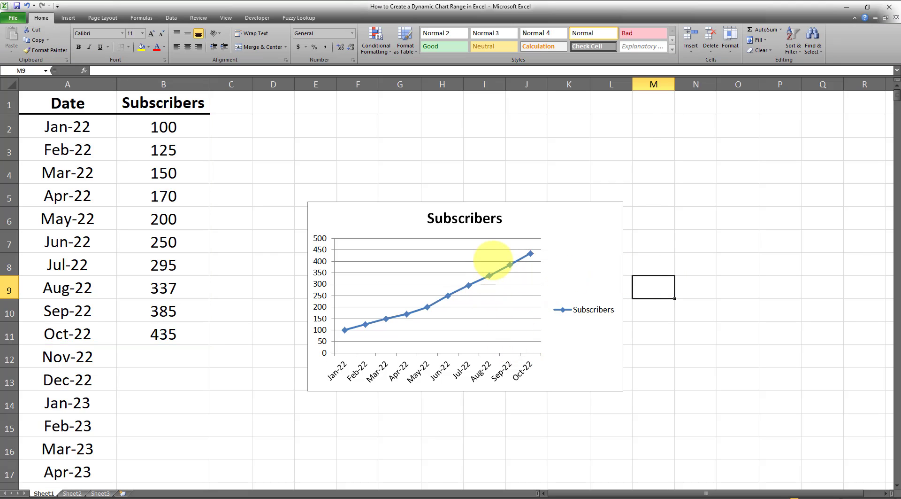
mouse_move(353, 216)
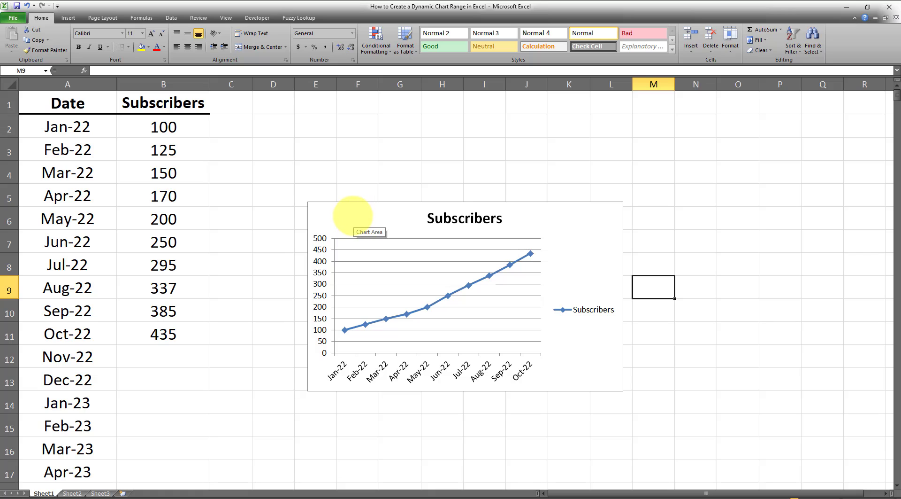
mouse_move(204, 332)
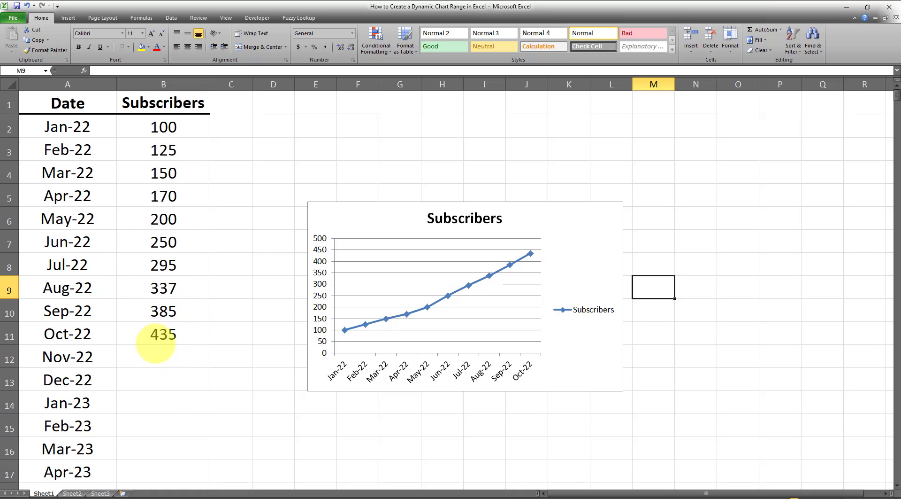
click(162, 357)
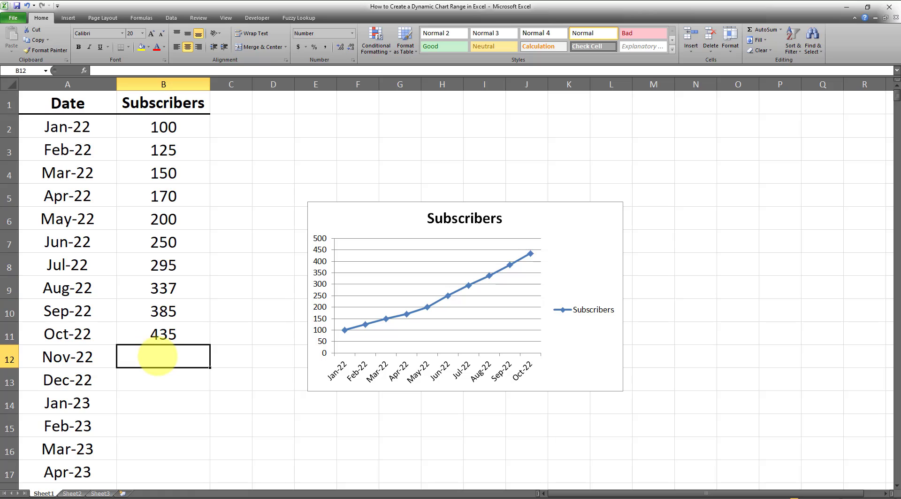
text(500)
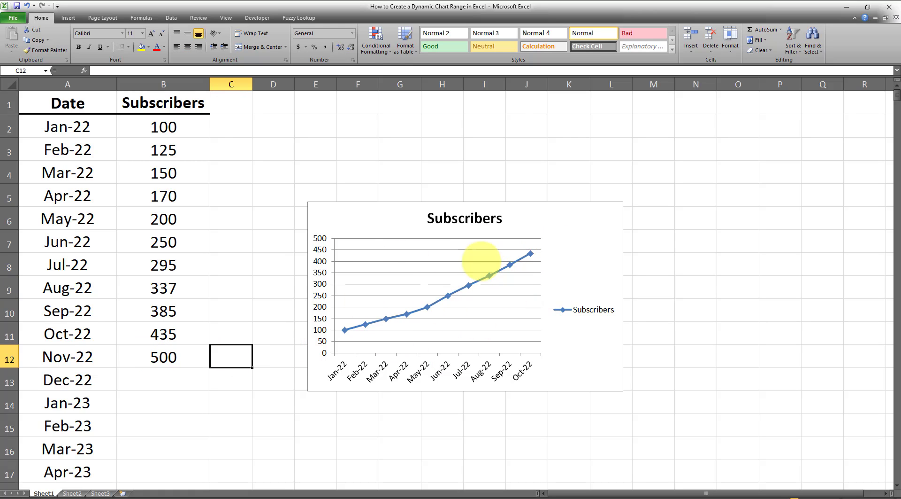
mouse_move(417, 291)
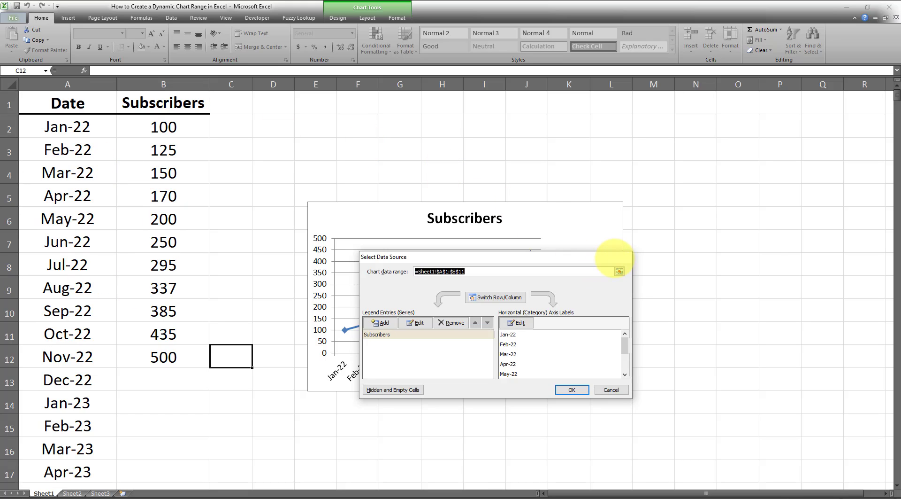
Leave the chart's A1:B11 data source unchanged and select the static chart for removal
click(572, 389)
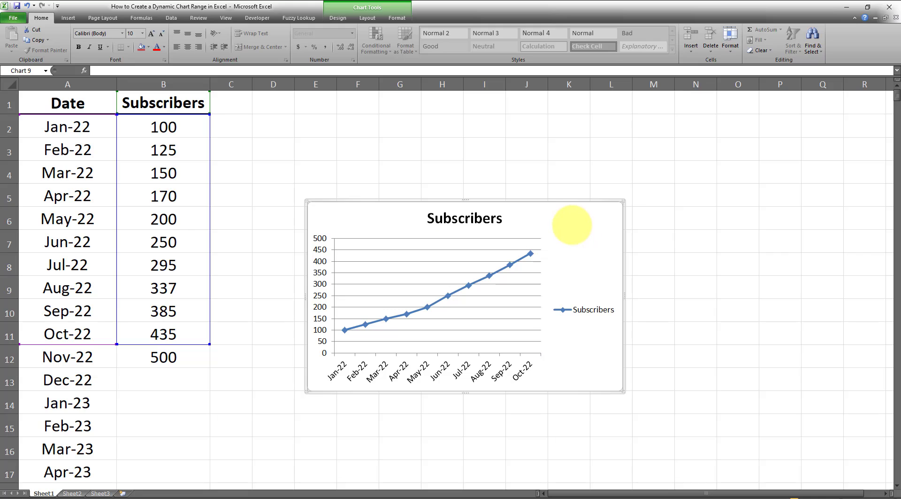
click(228, 357)
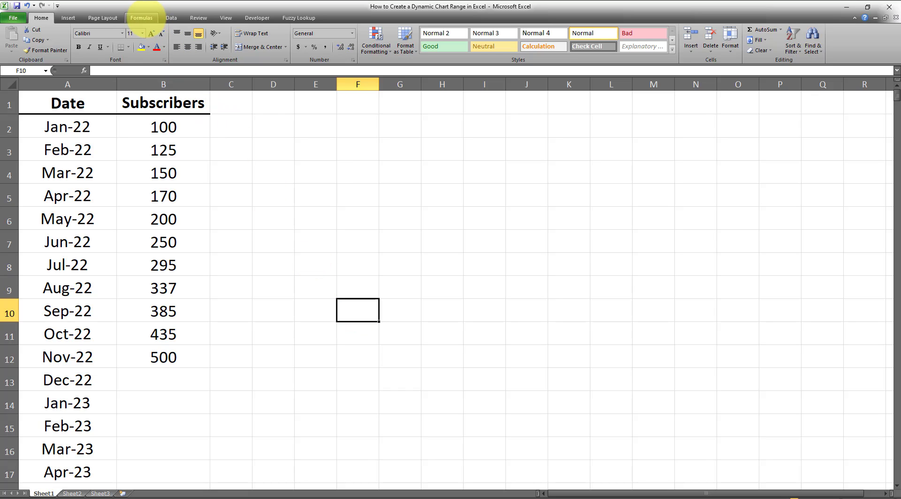
Bring up the Name Manager, which lists no defined names yet
click(142, 18)
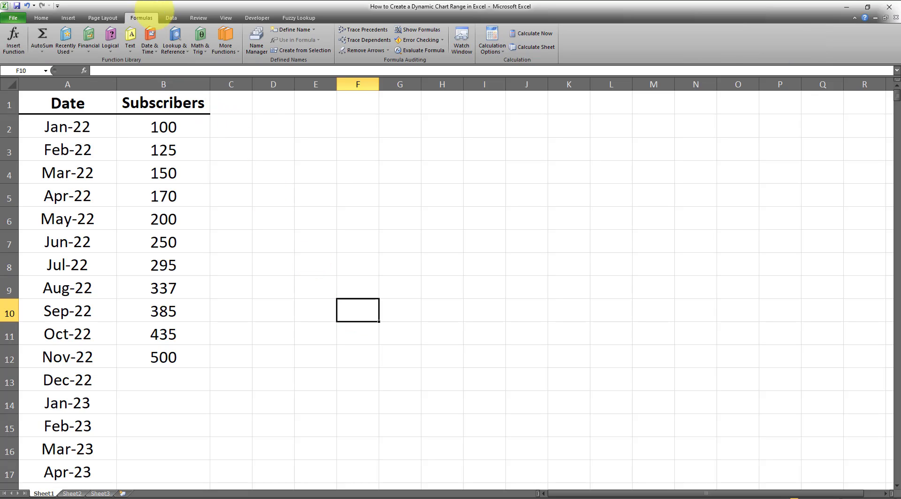
click(255, 40)
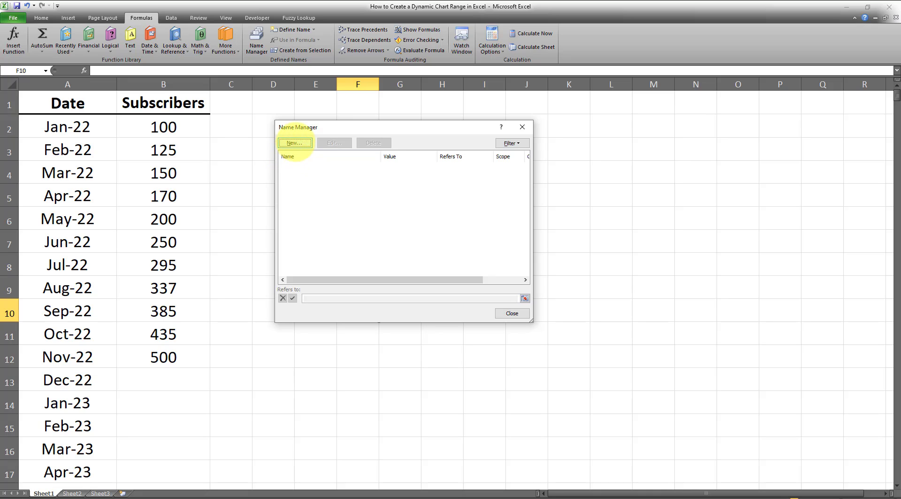
Start a new name Date referring to OFFSET from Sheet1!$A$2 with 0,0 offsets
click(295, 142)
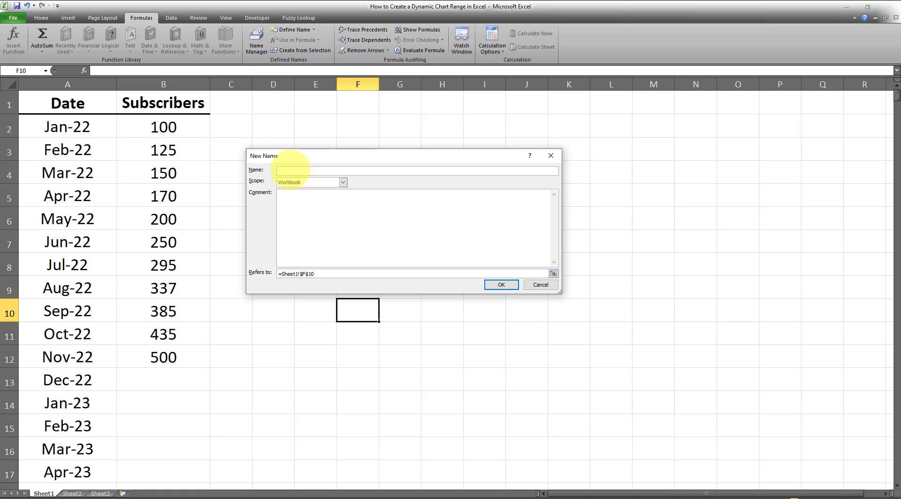
text(Date)
click(412, 273)
text(=)
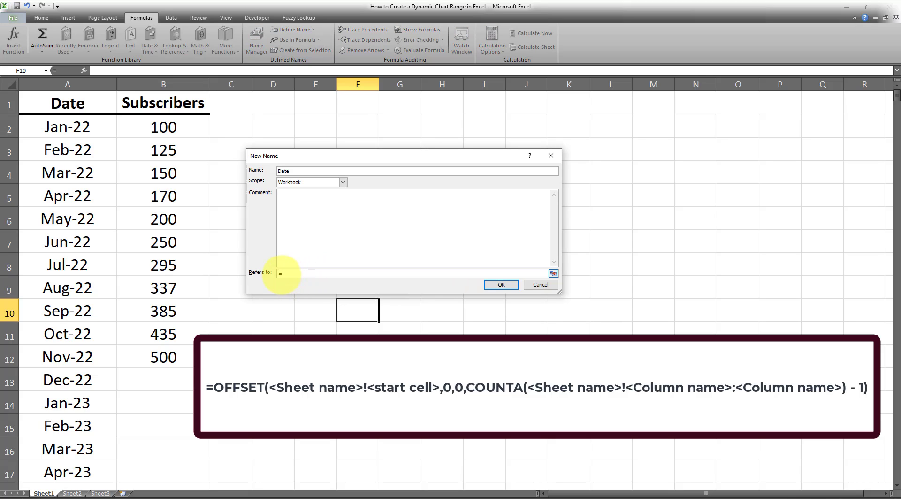
text(OFFSET)
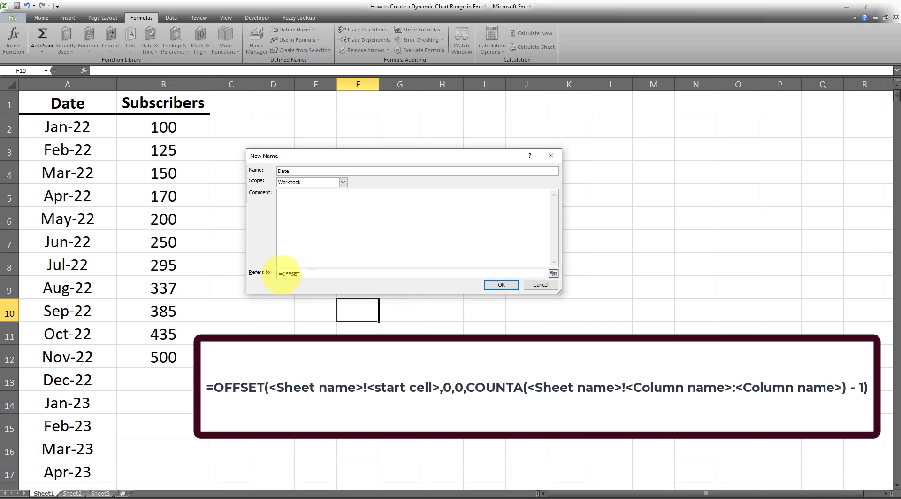
text(()
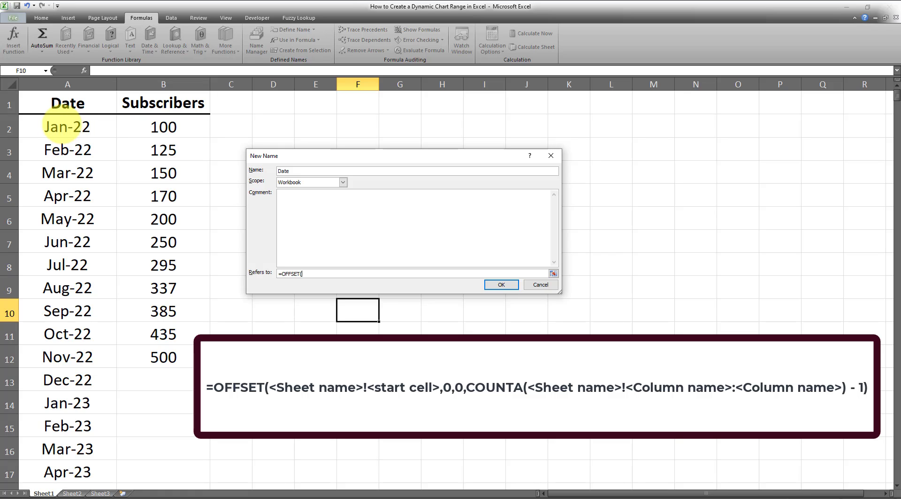
text(Sheet1!$A$2,0,0)
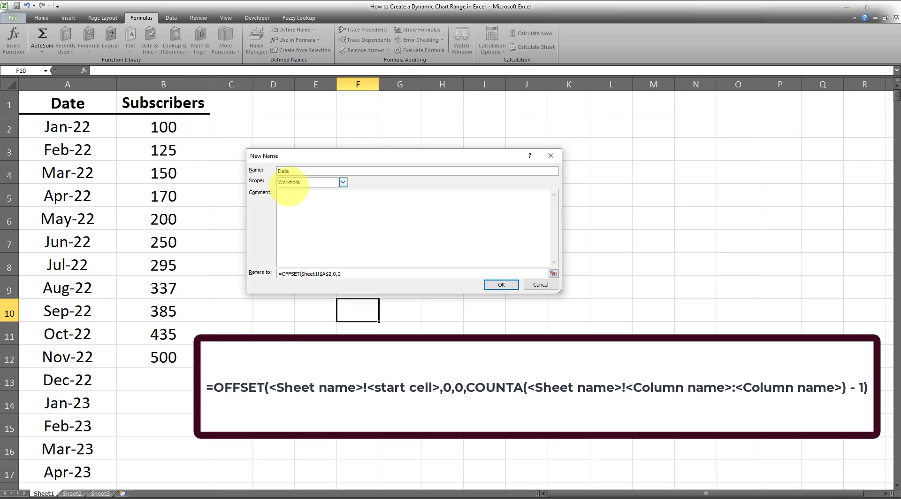
text(,)
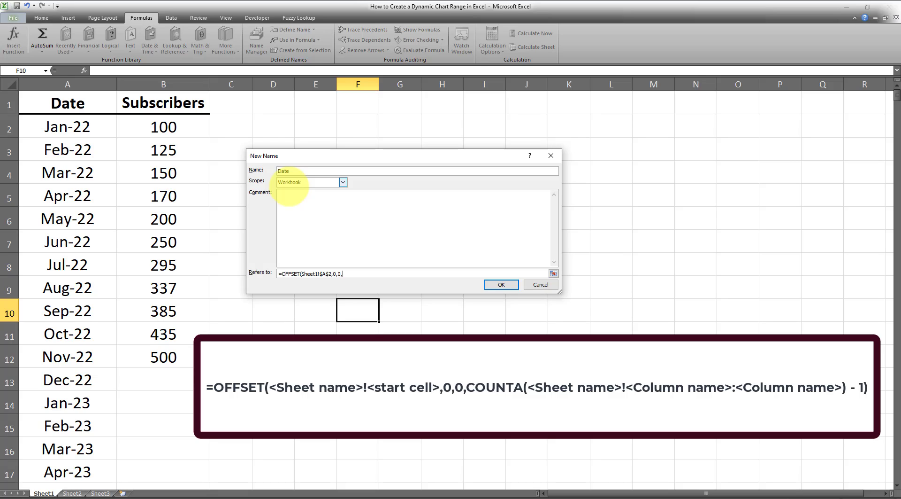
Finish Date's height as COUNTA(Sheet1!$A:$A)-1 and confirm the name
text(COUNTA()
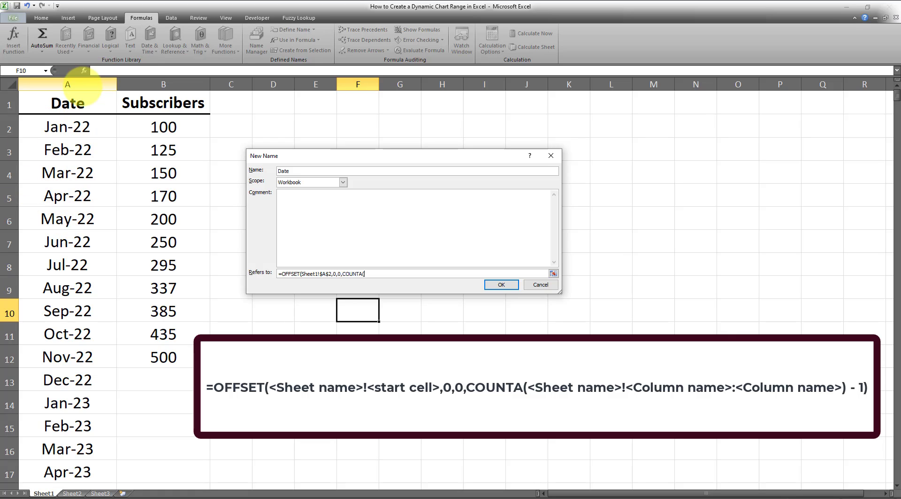
click(67, 85)
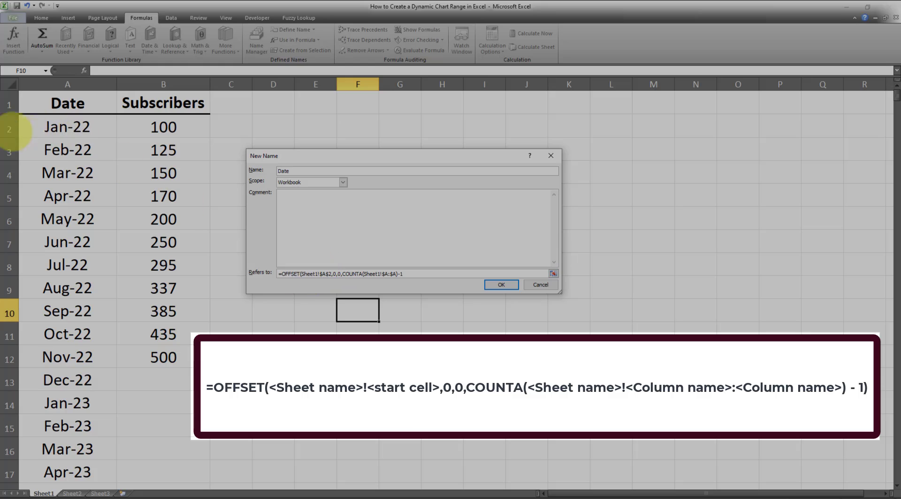
click(351, 274)
text())
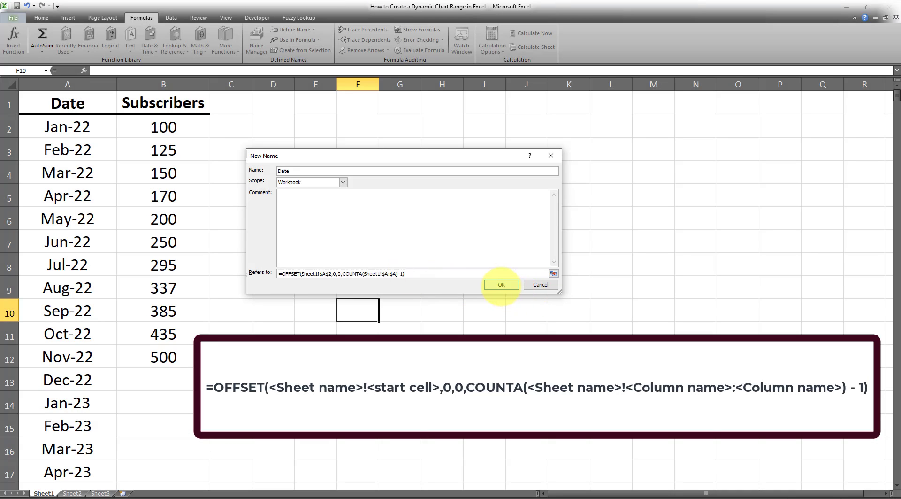
click(501, 285)
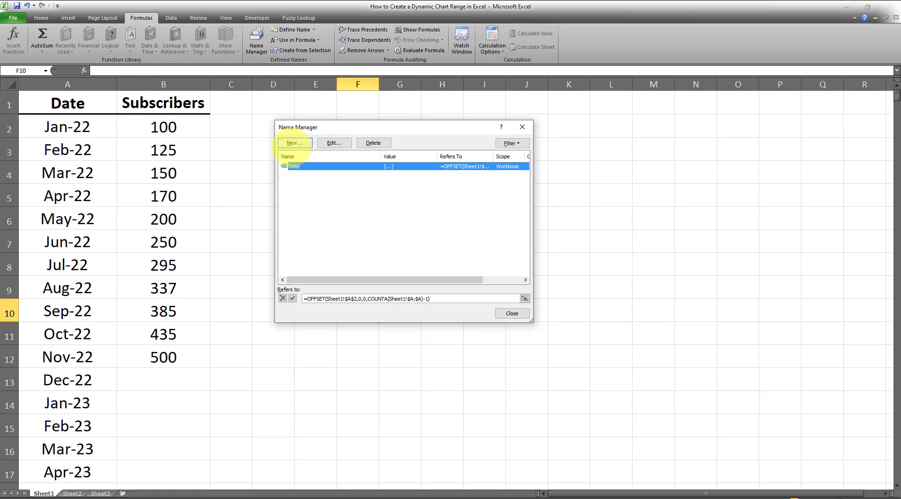
Start a second name Subscribers referring to OFFSET from Sheet1!$B$2 with 0,0 offsets
click(512, 313)
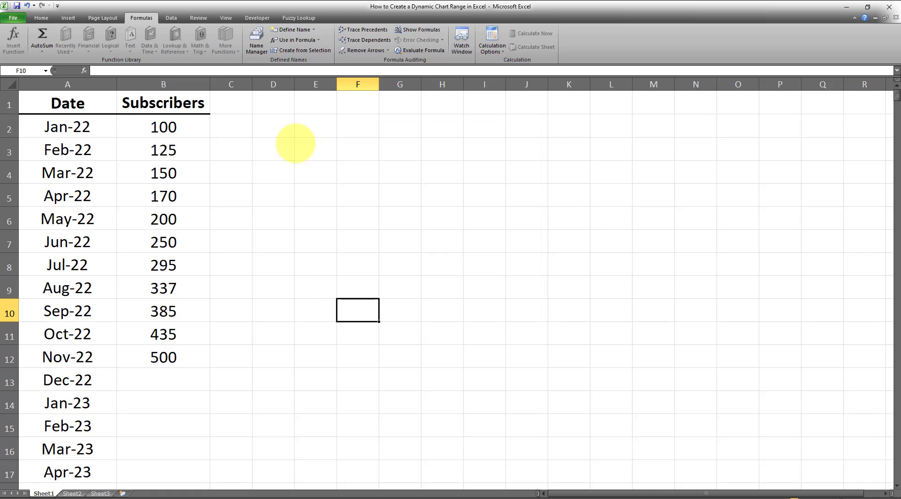
click(285, 29)
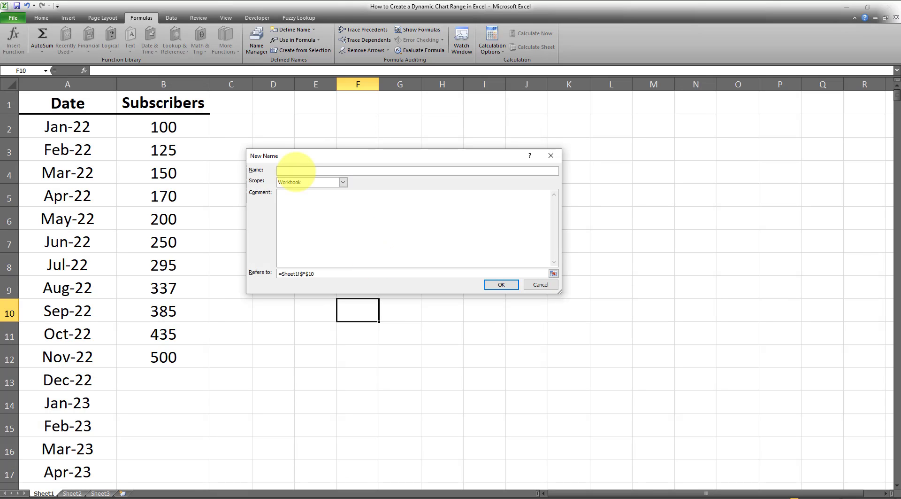
text(Subscribers)
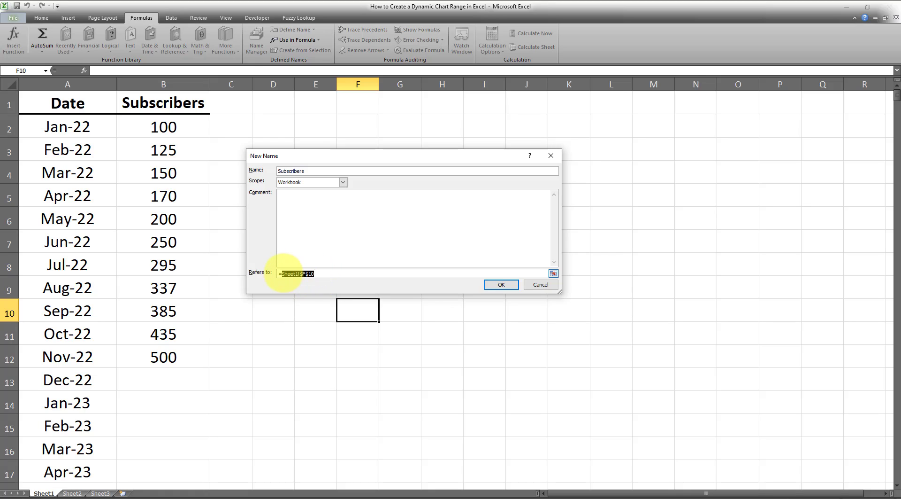
text(=OFFSET()
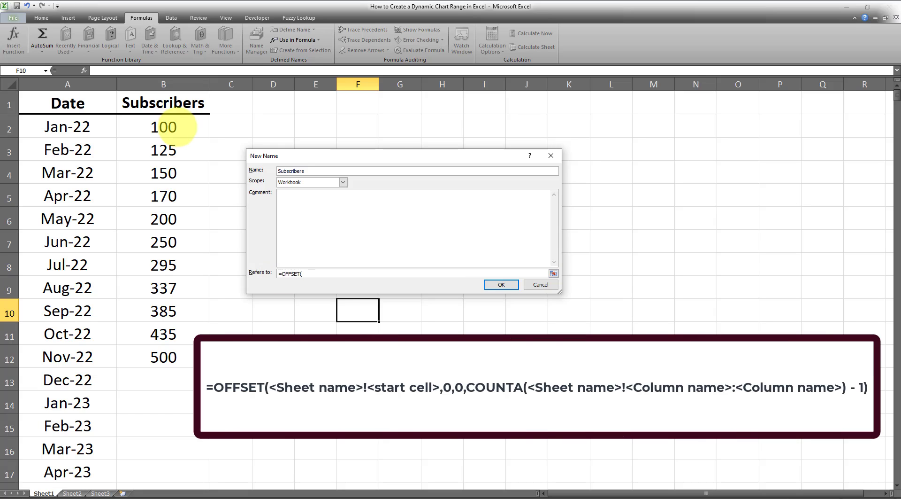
click(163, 127)
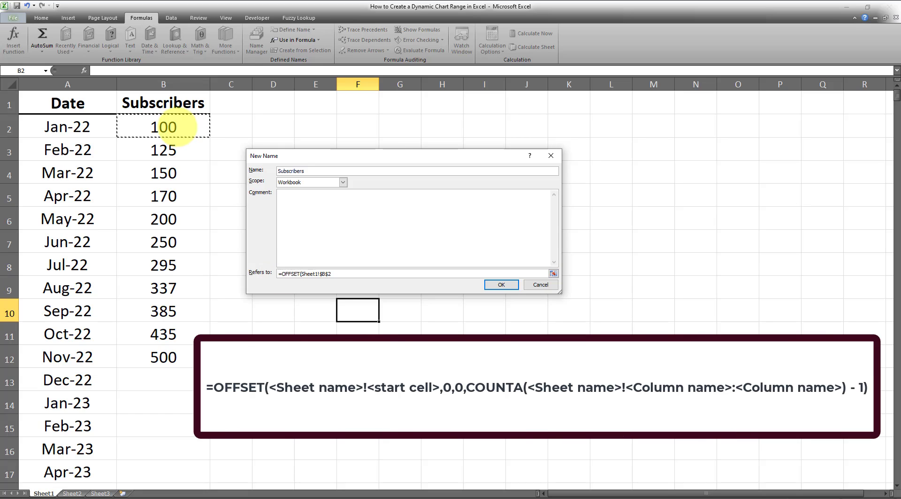
text(,)
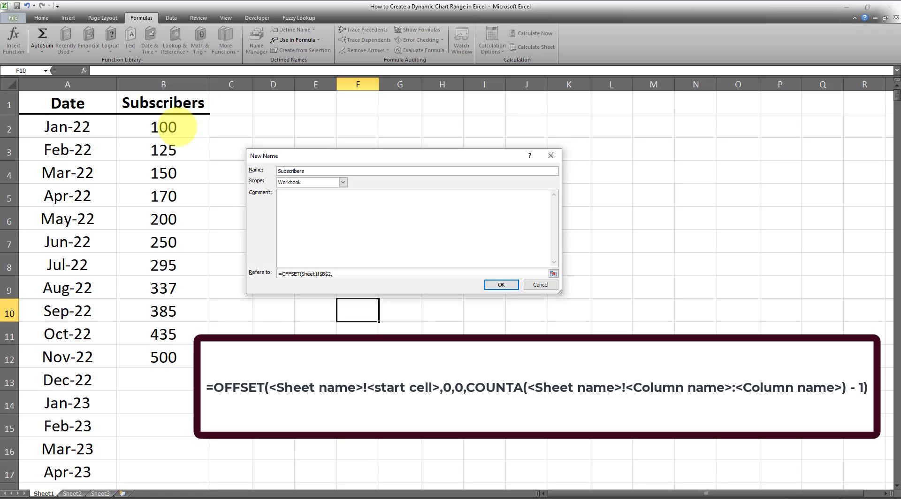
text(0,0)
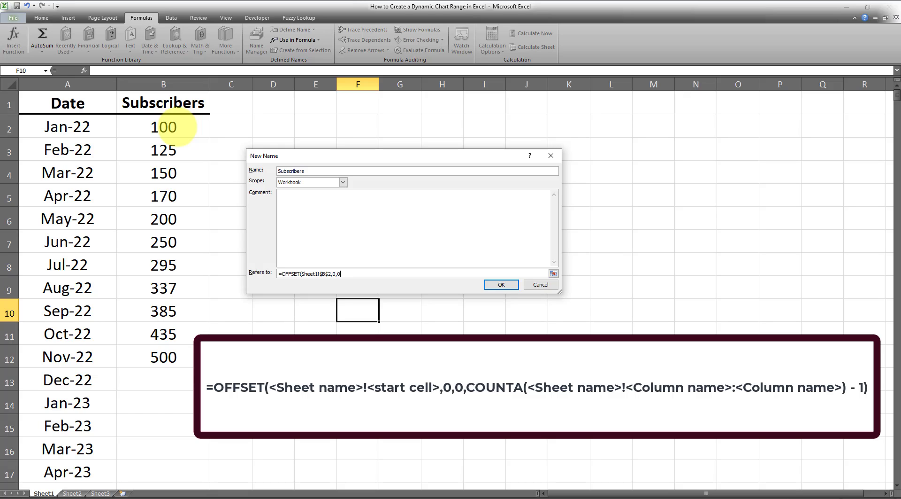
text(,)
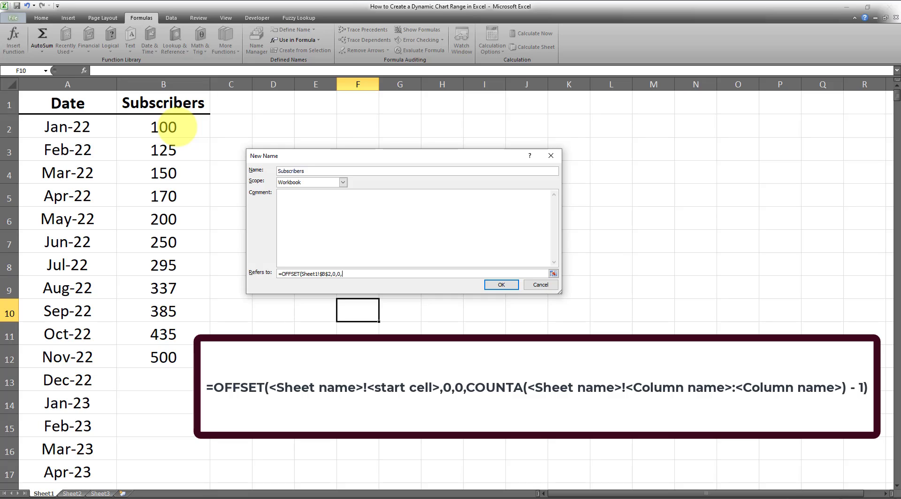
Finish Subscribers' height as COUNTA(Sheet1!$B:$B)-1 and confirm the name
text(COUNTA()
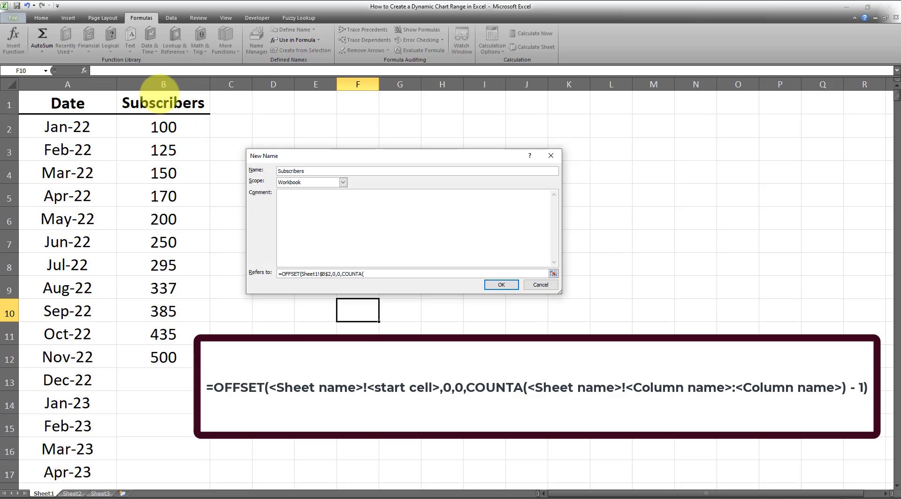
click(163, 84)
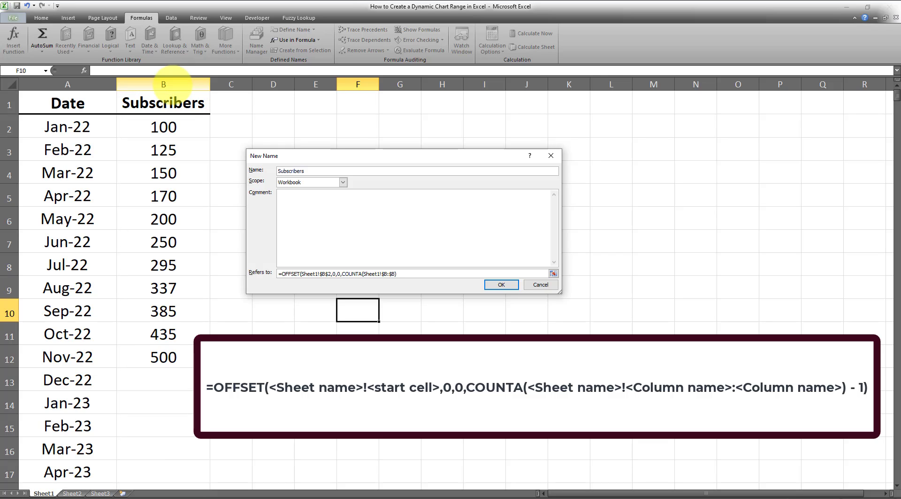
text(-1))
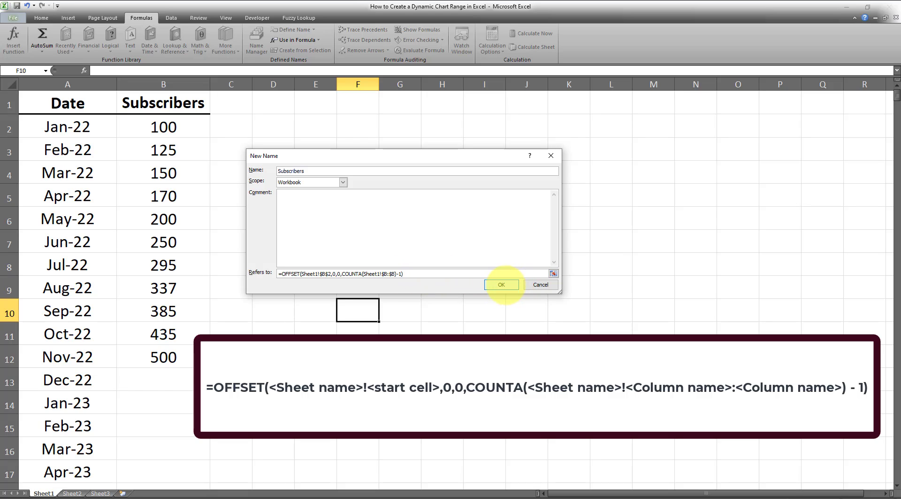
click(502, 284)
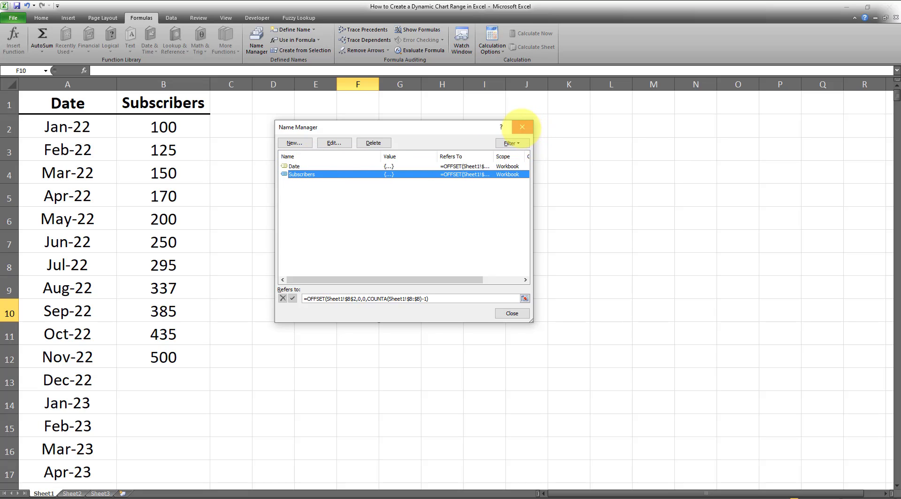
Close Name Manager and insert an empty stacked line chart with markers
click(522, 127)
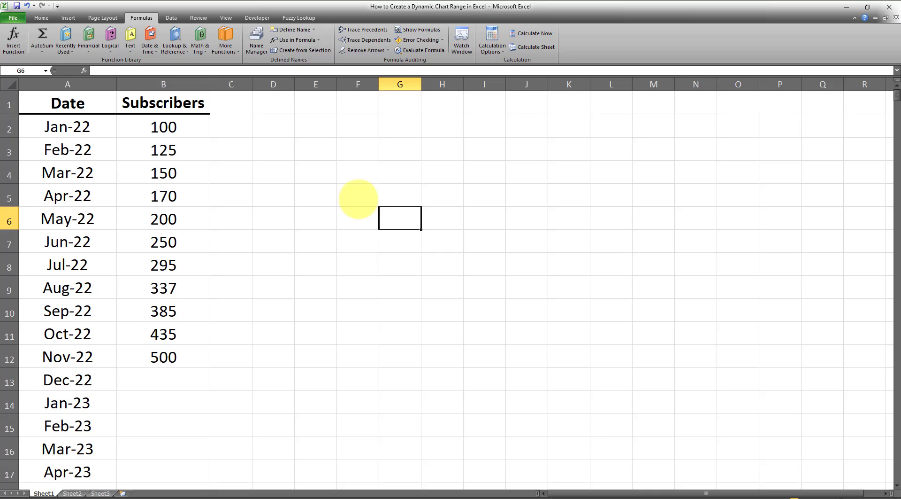
mouse_move(510, 184)
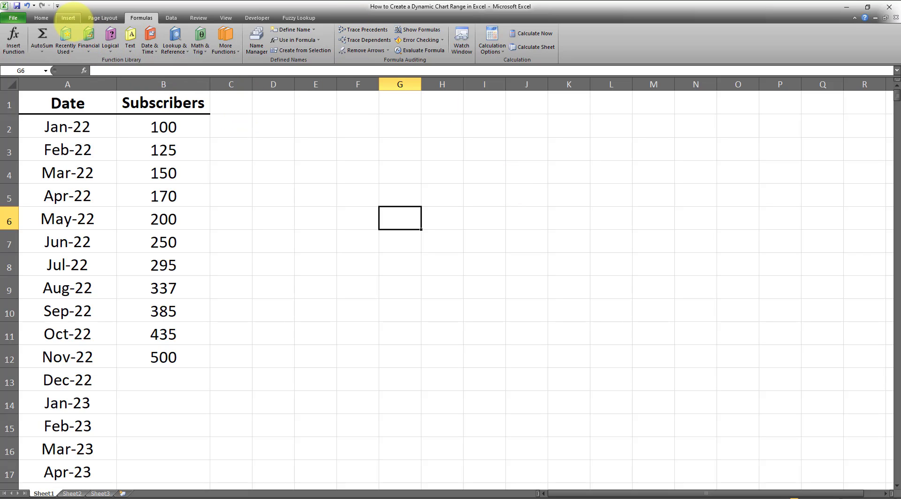
click(68, 18)
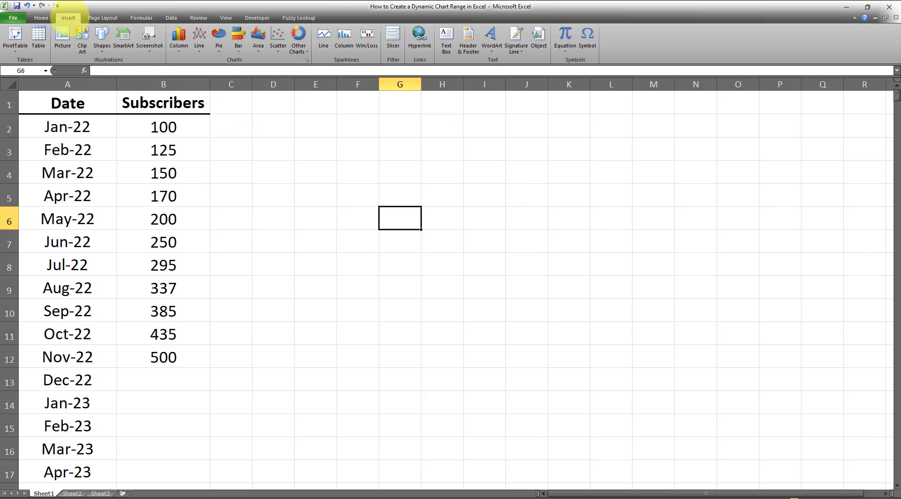
click(199, 36)
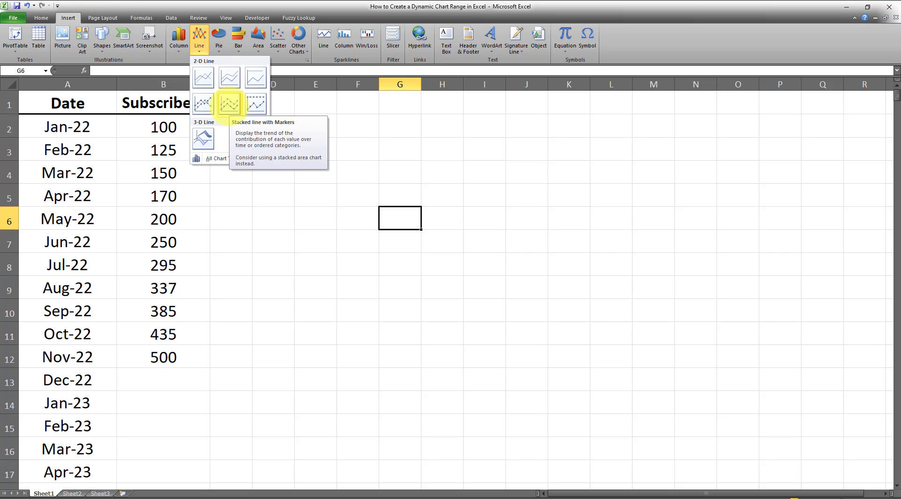
click(231, 105)
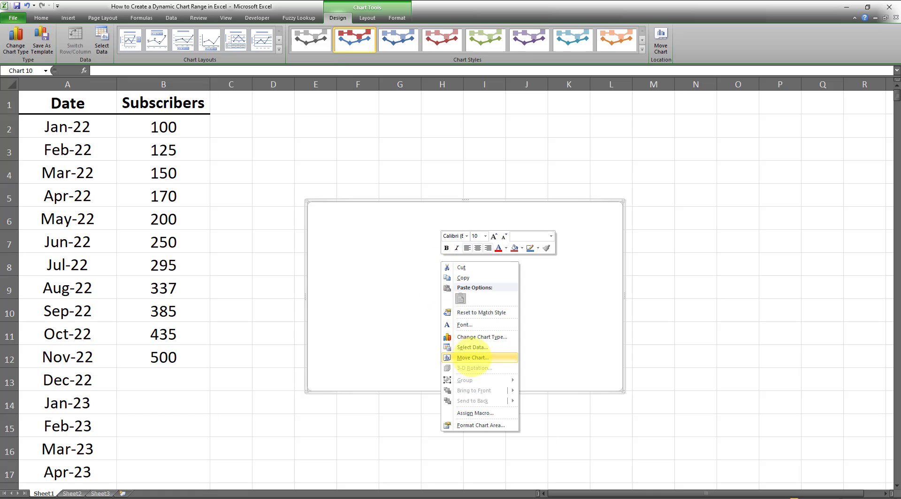
Add a Subscribers series named from B1 with values =Sheet1!Subscribers
click(472, 348)
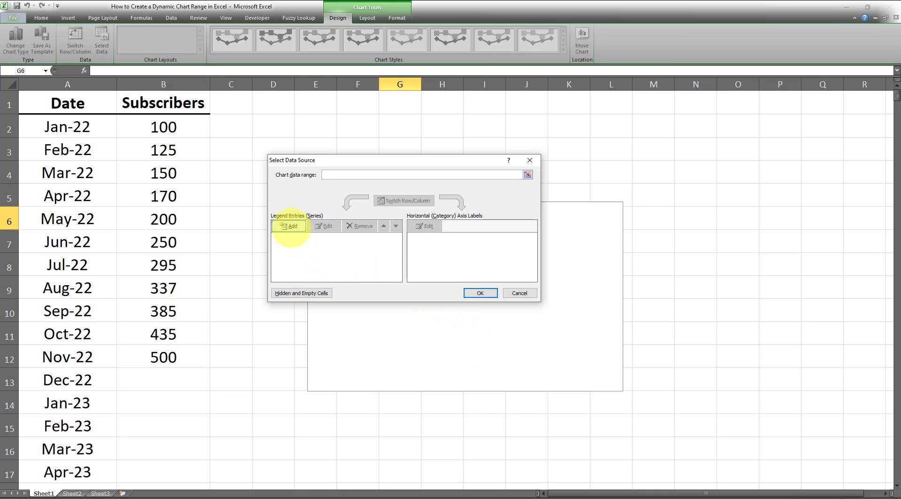
click(289, 226)
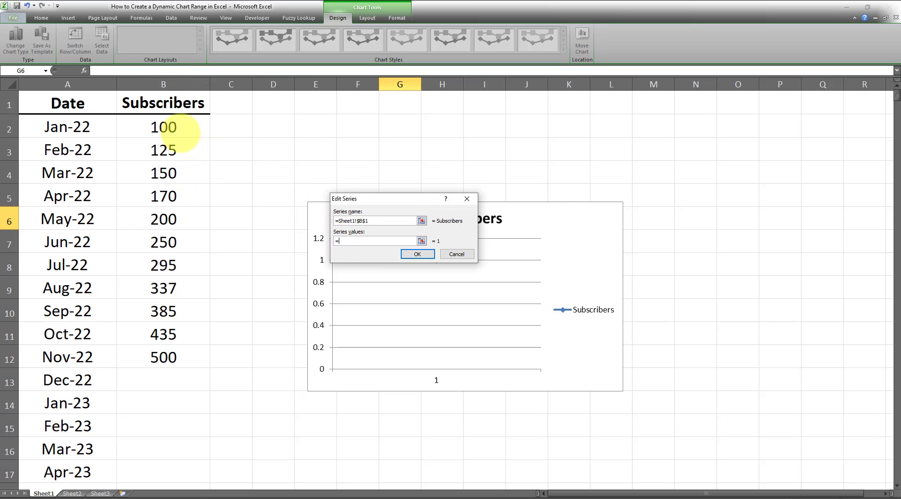
click(163, 102)
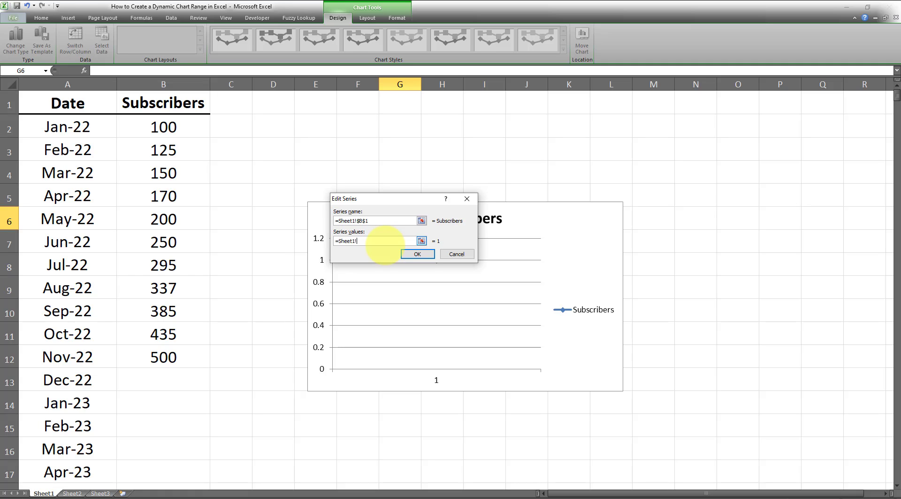
text(Subscribers)
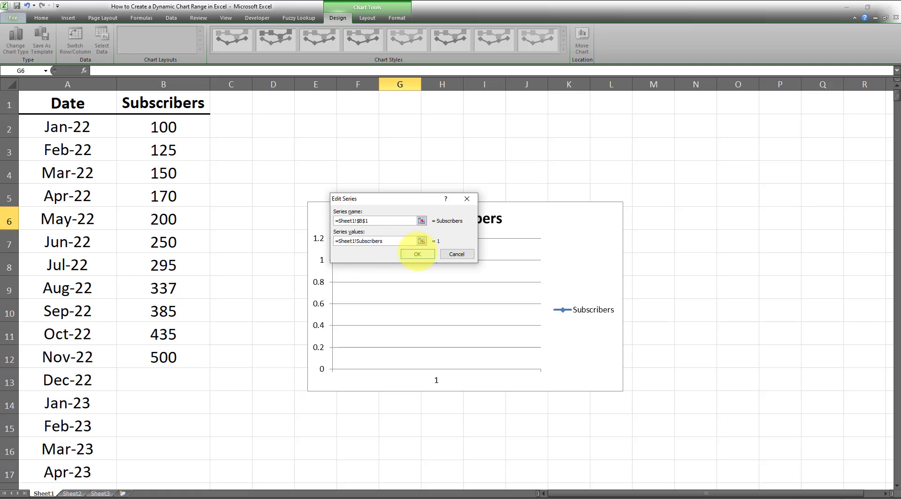
click(416, 253)
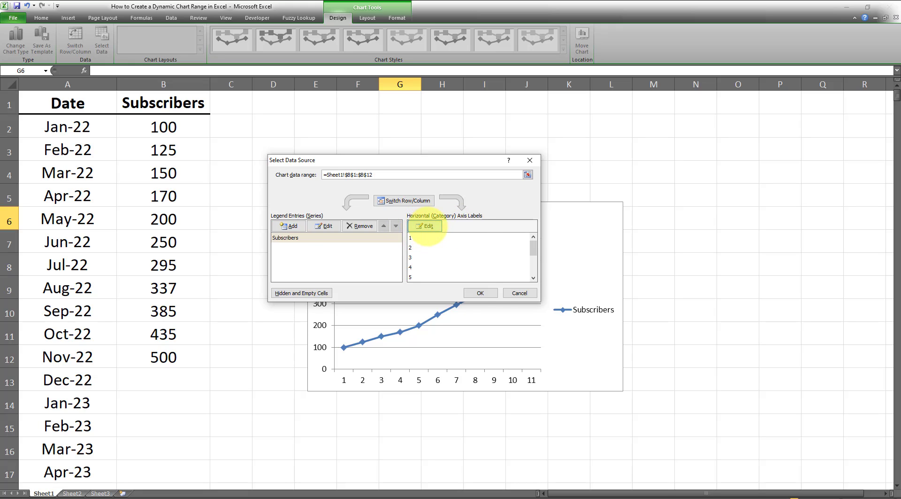
Set the horizontal axis labels to =Sheet1!Date and apply the data source changes
click(425, 225)
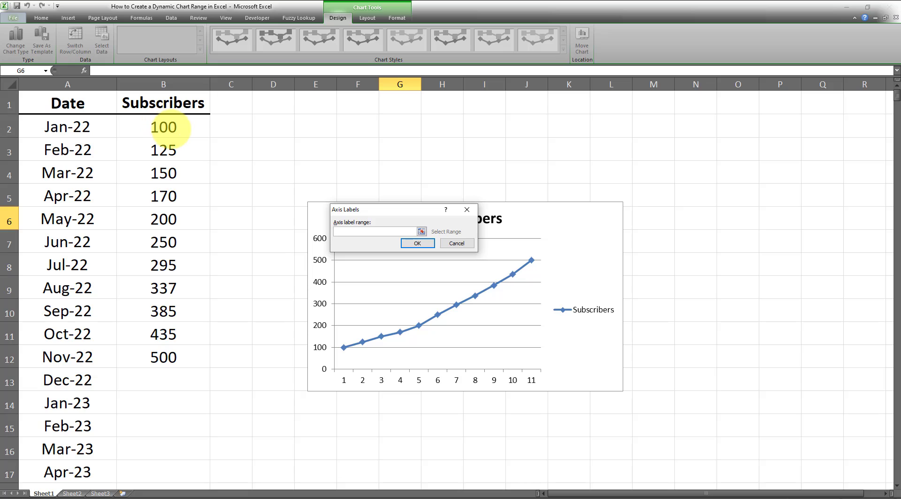
click(374, 231)
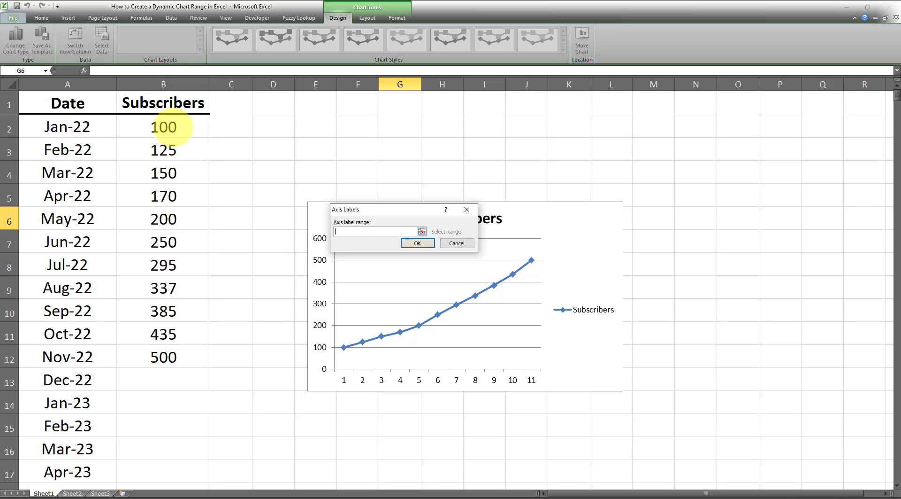
click(164, 126)
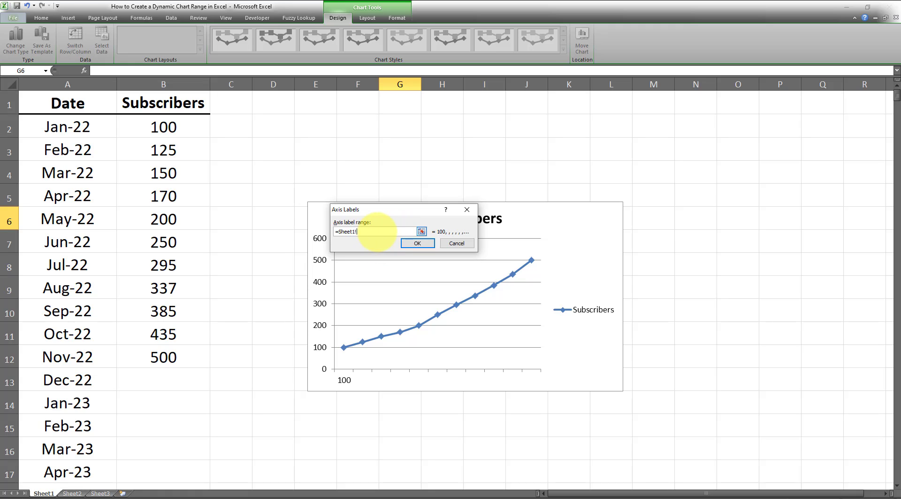
text(Date)
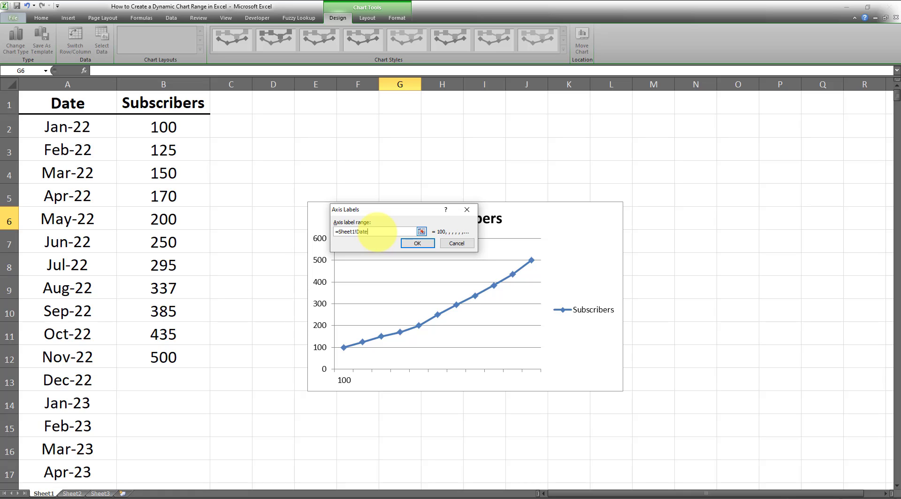
click(417, 244)
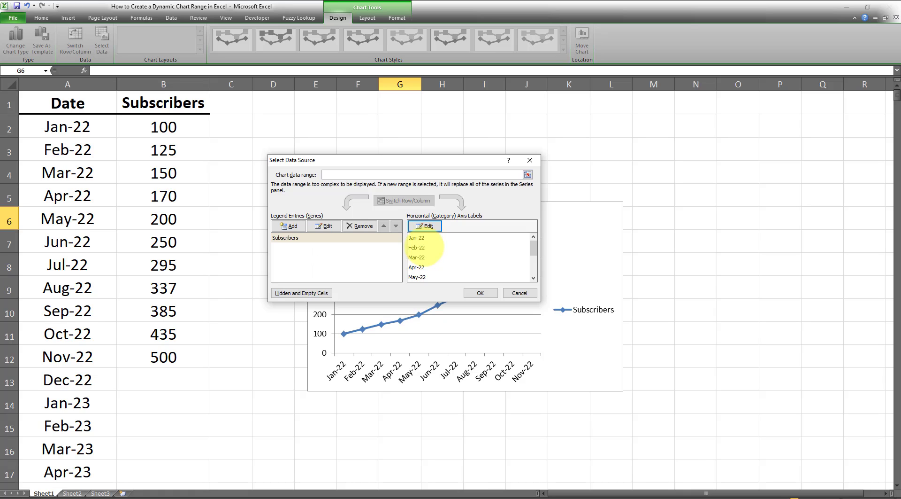
click(479, 293)
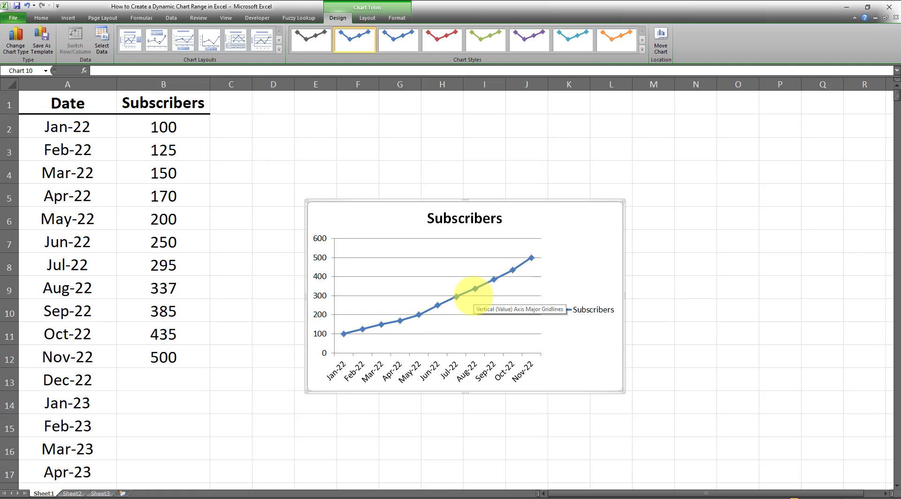
mouse_move(454, 296)
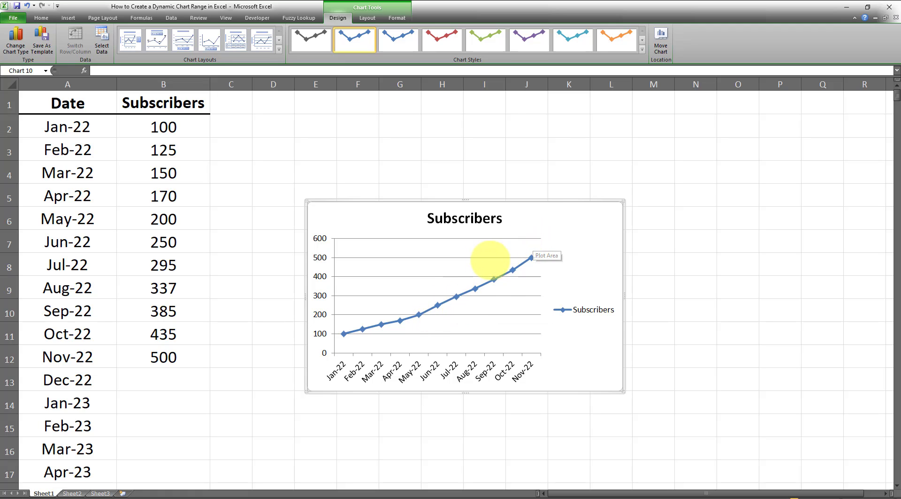
mouse_move(492, 278)
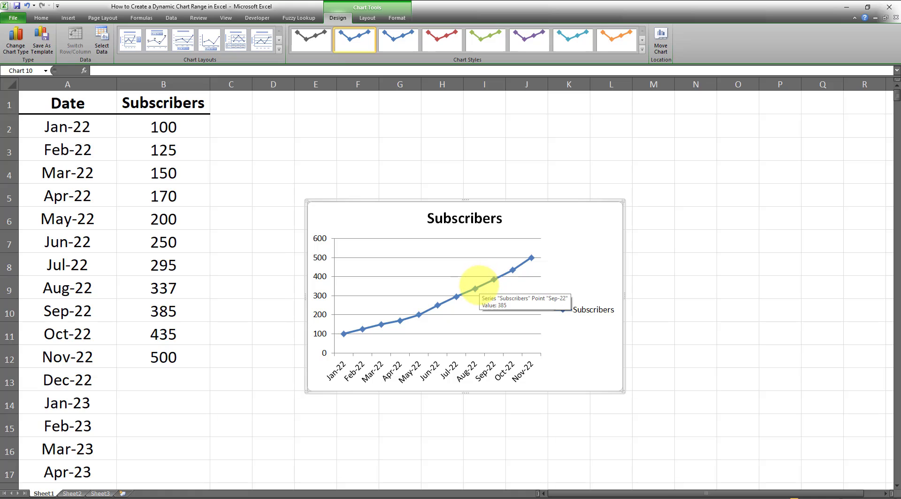
mouse_move(428, 294)
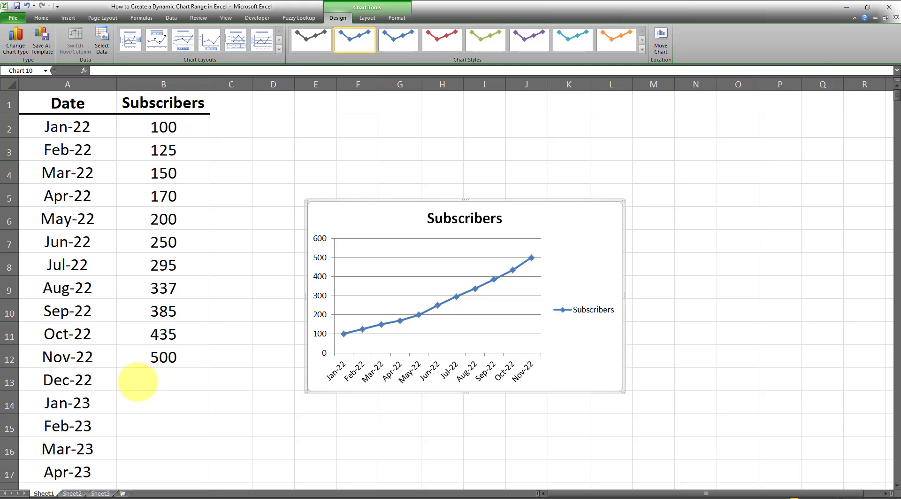
Enter 550 for Dec-22, add data labels to the Subscribers series, then return to B13
text(5)
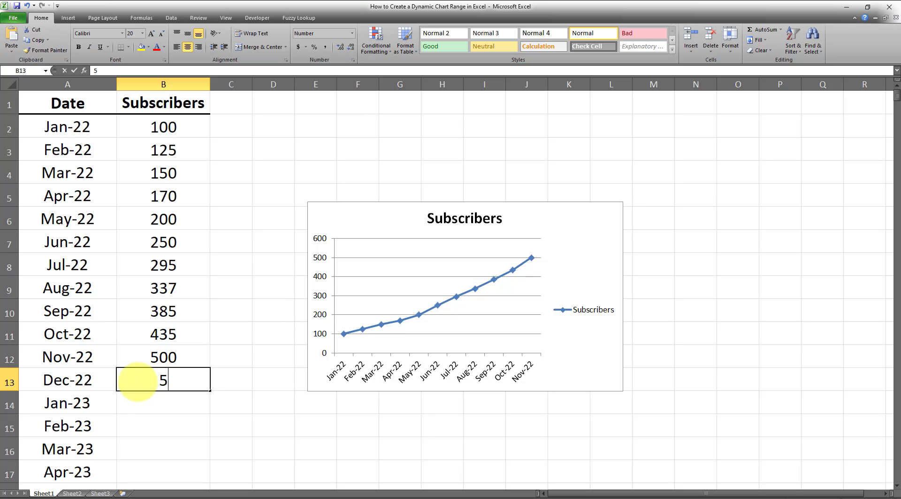
text(550)
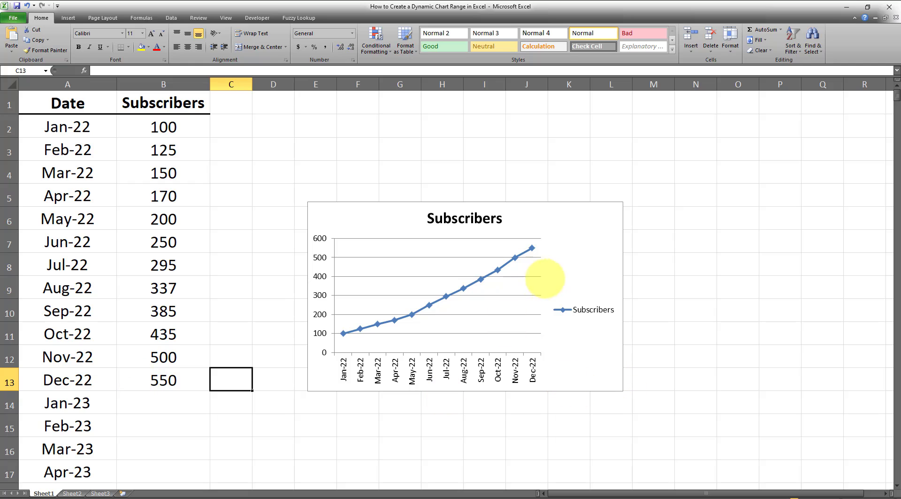
right_click(415, 312)
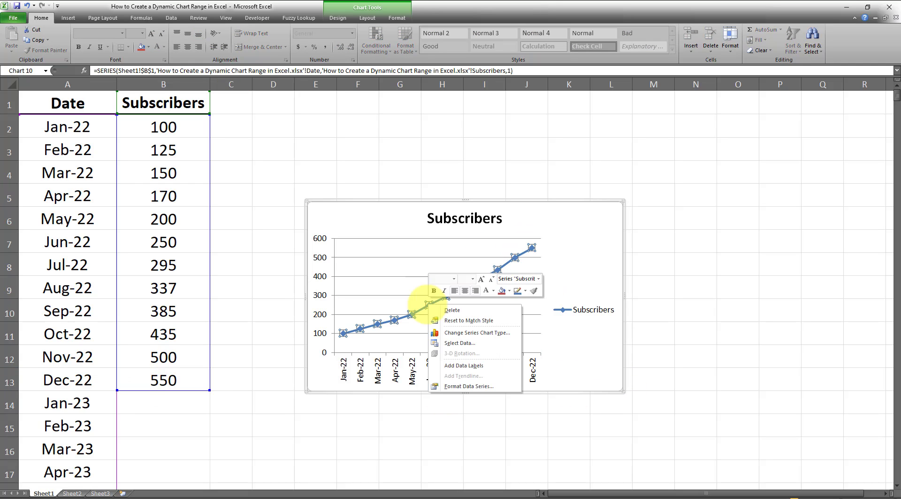
mouse_move(468, 365)
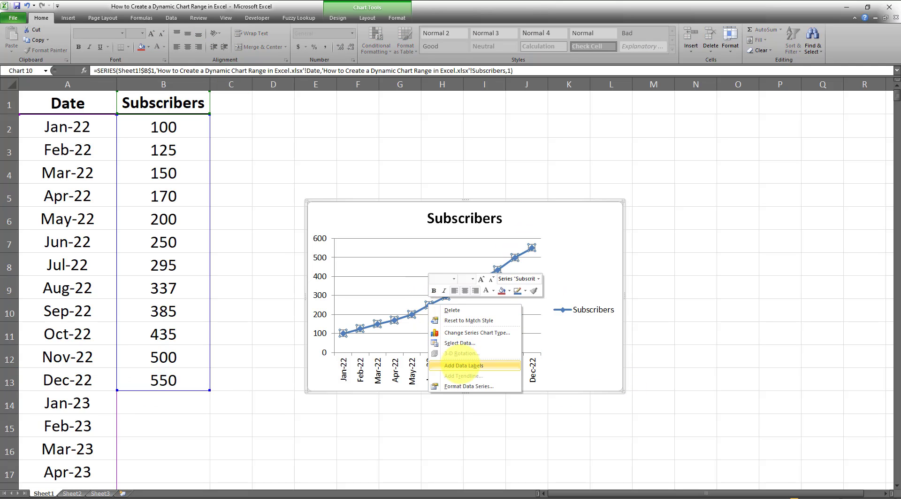
click(464, 365)
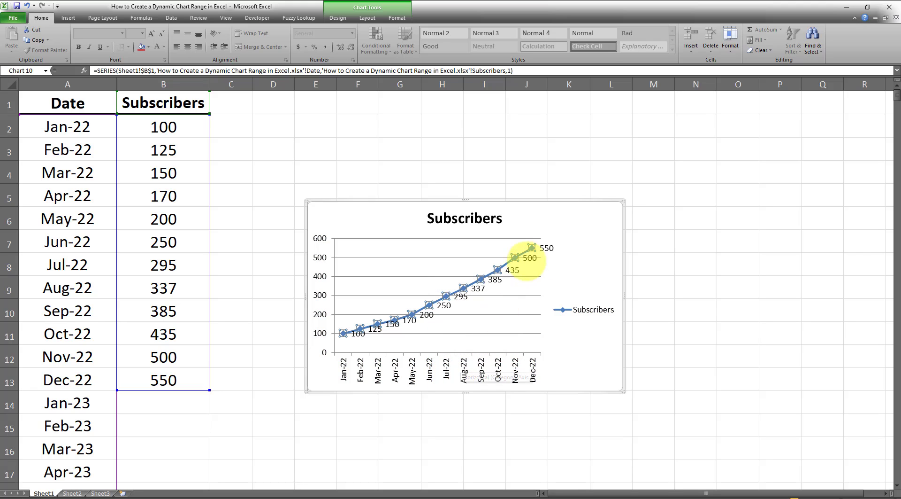
click(163, 381)
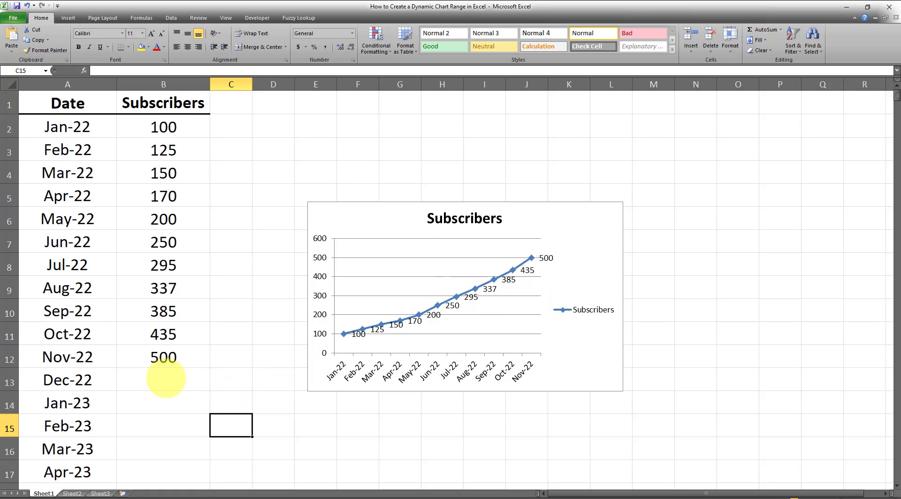
Select the Dec-22 subscriber cell B13 to enter 600
click(163, 379)
text(600)
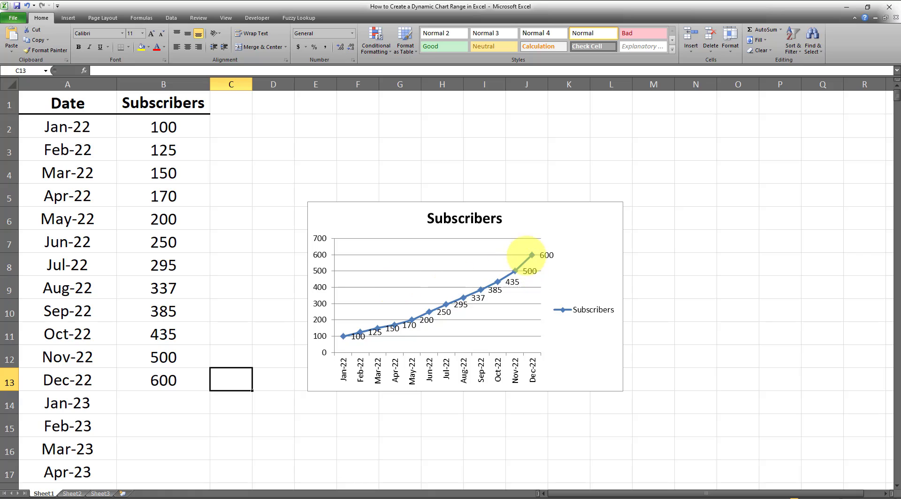
mouse_move(413, 325)
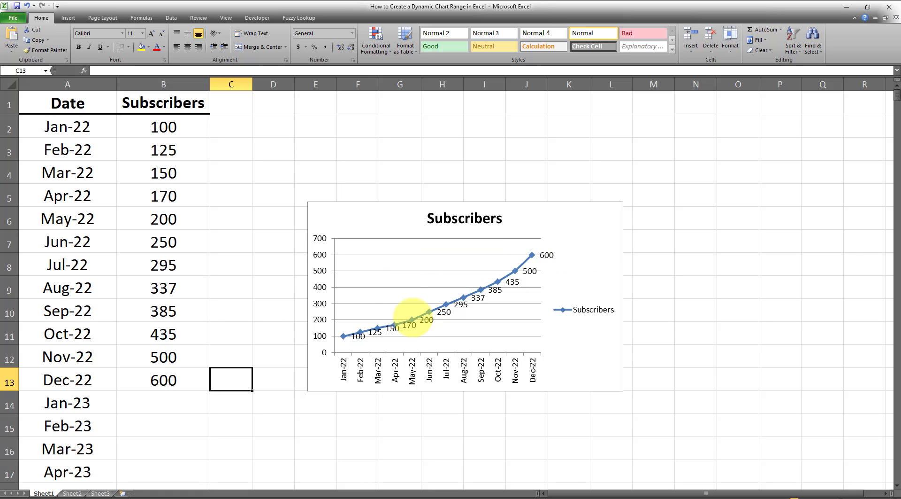
mouse_move(444, 303)
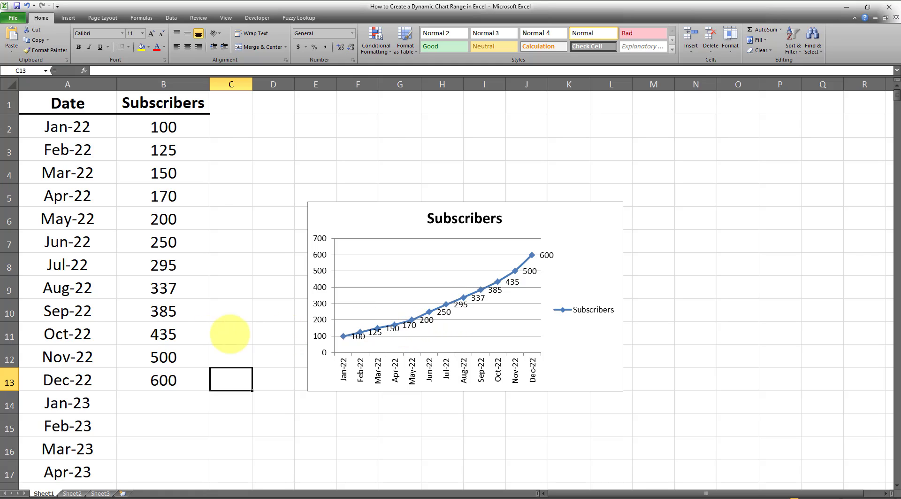
mouse_move(193, 386)
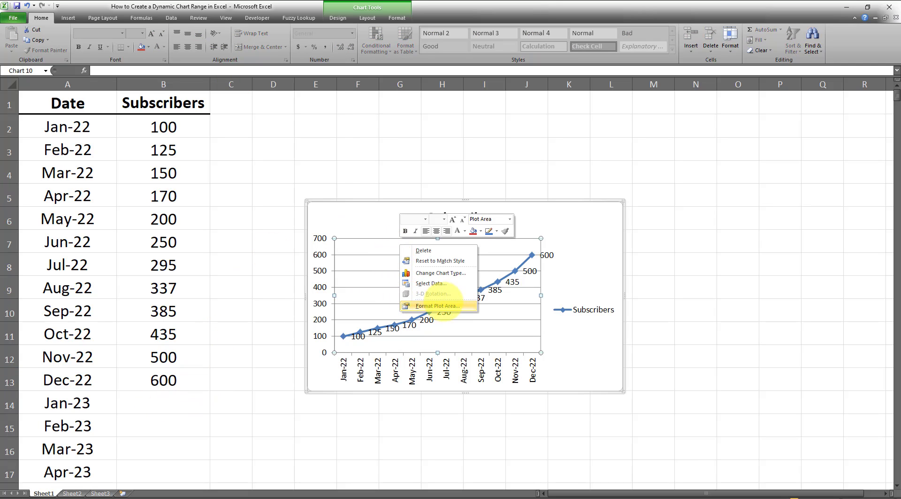
mouse_move(432, 283)
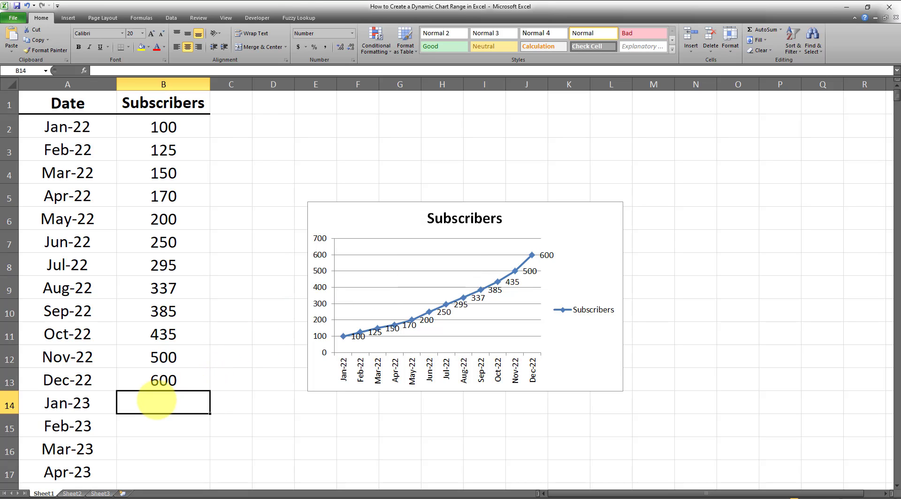
Enter 700 subscribers in B14 for Jan-23 so the chart auto-extends with its label
text(700)
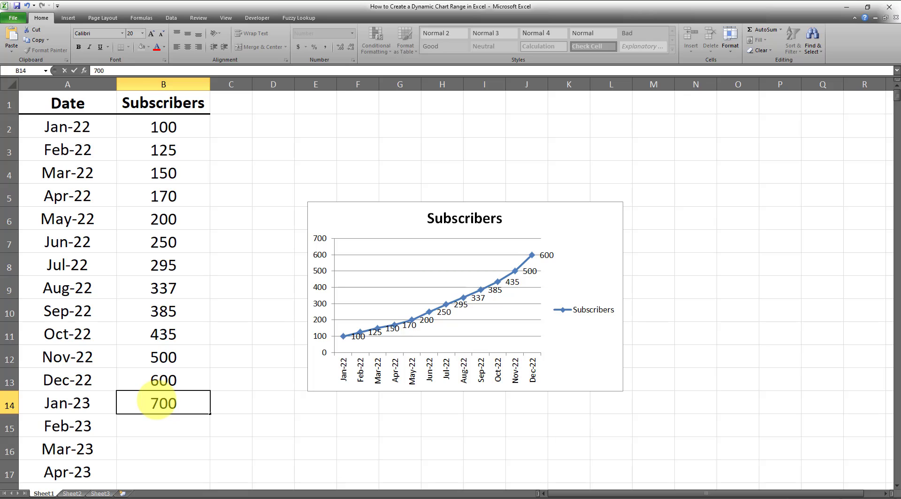
click(231, 403)
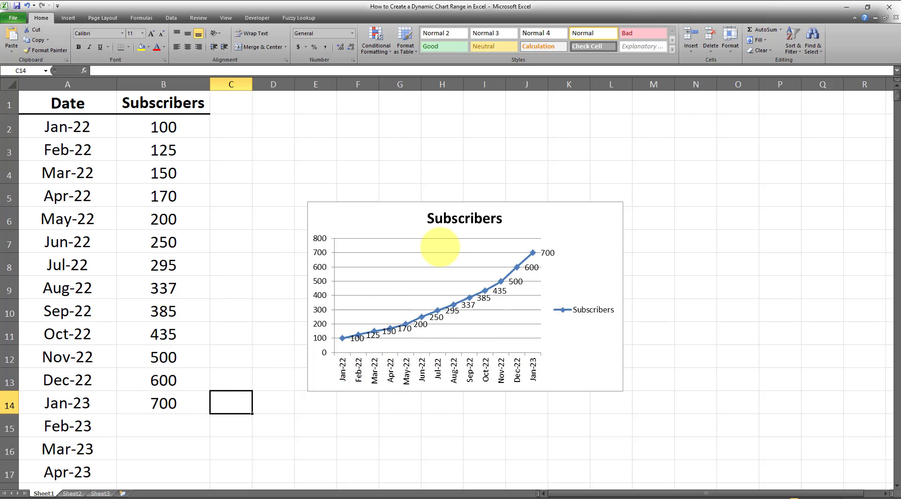
mouse_move(443, 252)
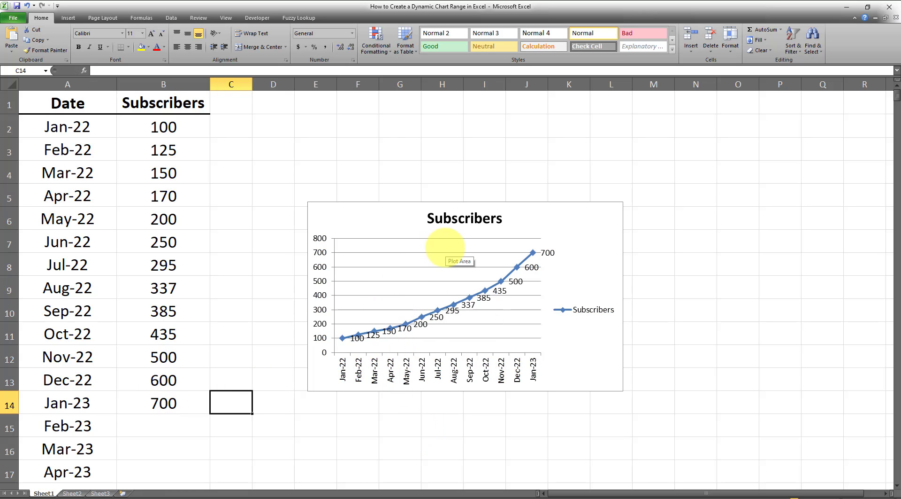